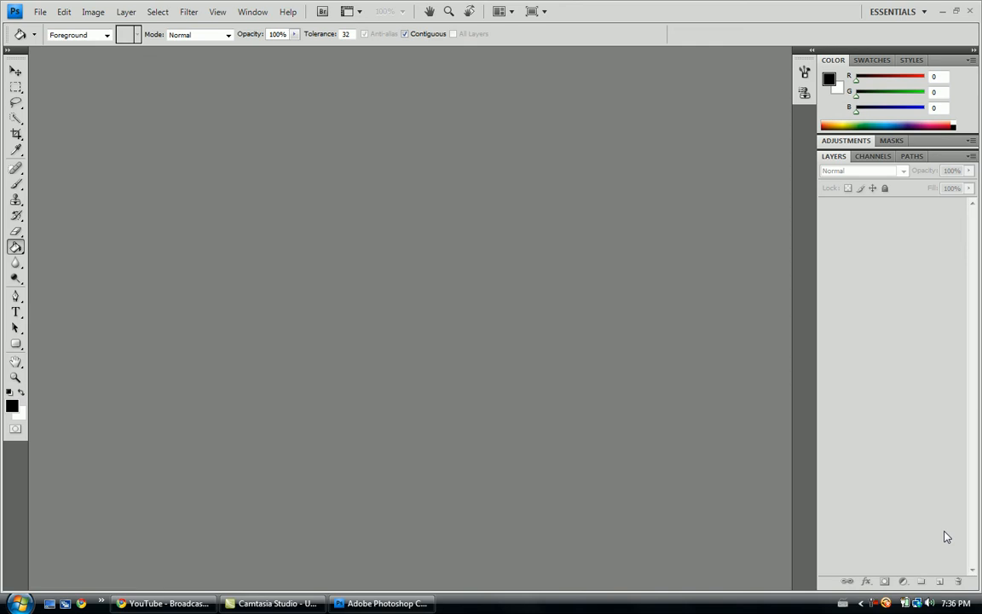
pyautogui.moveTo(909, 556)
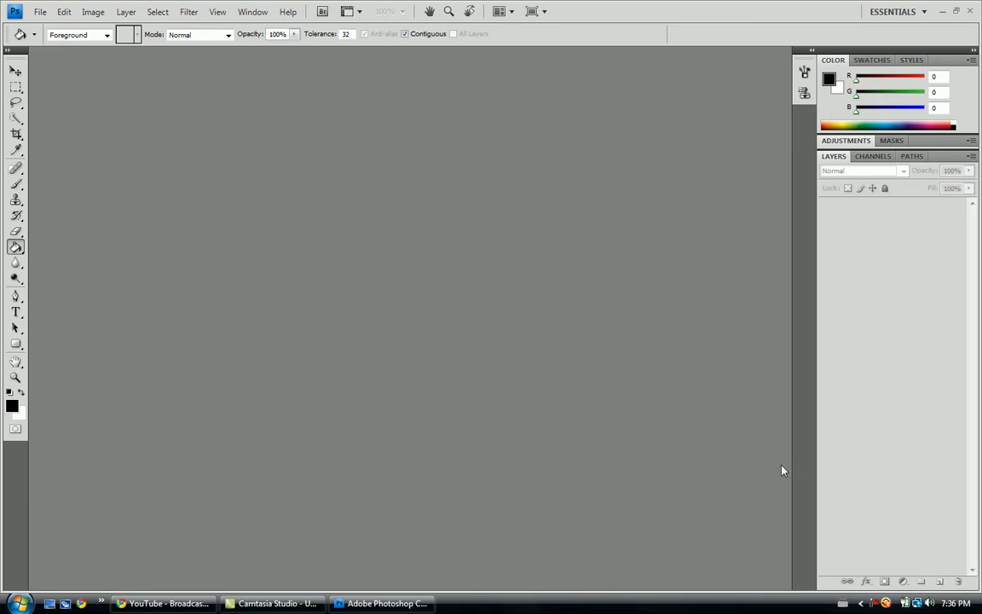
pyautogui.moveTo(801, 445)
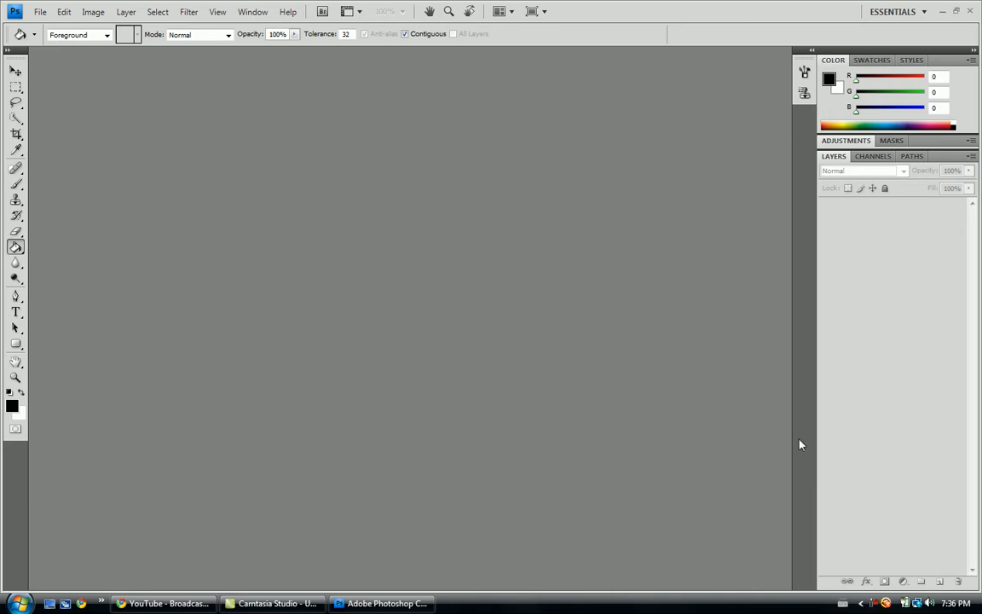
pyautogui.moveTo(801, 399)
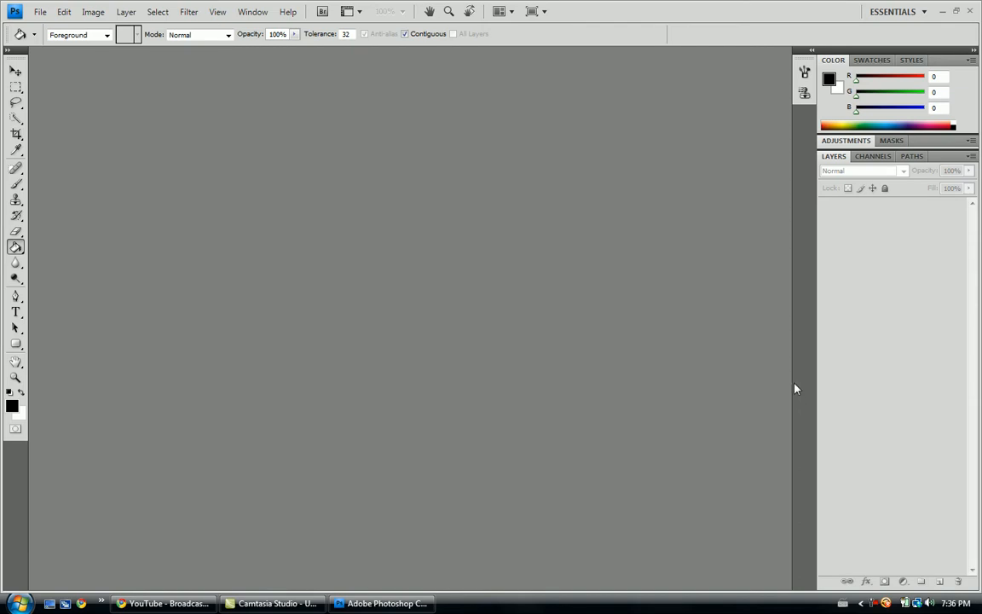
pyautogui.moveTo(537, 45)
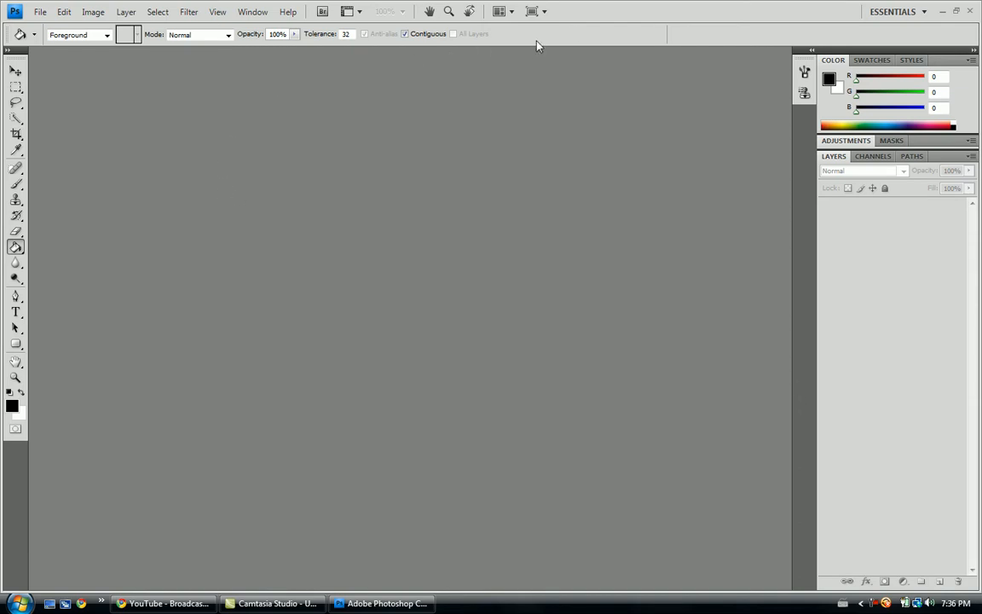
pyautogui.moveTo(583, 27)
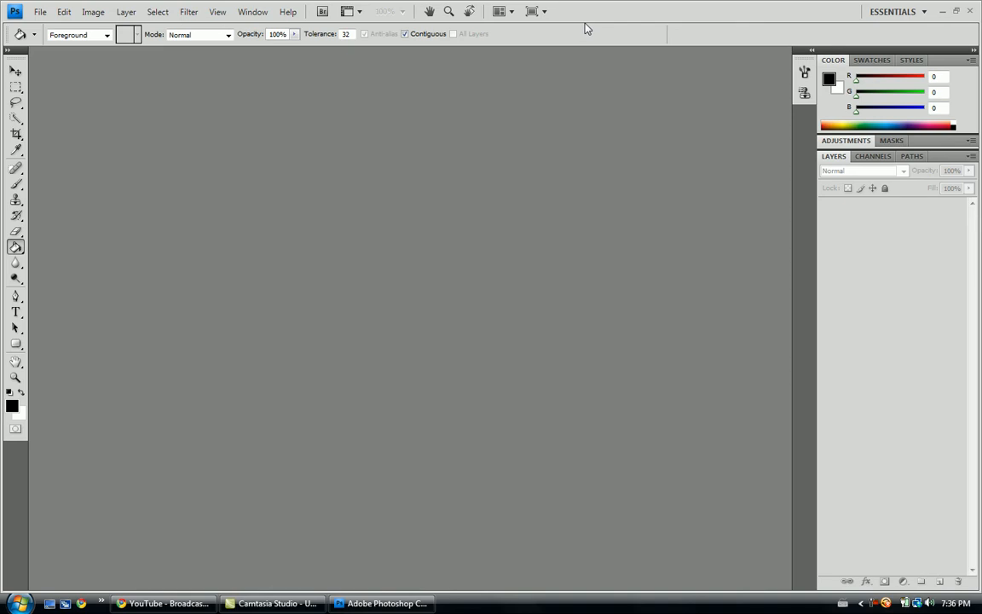
pyautogui.moveTo(99, 105)
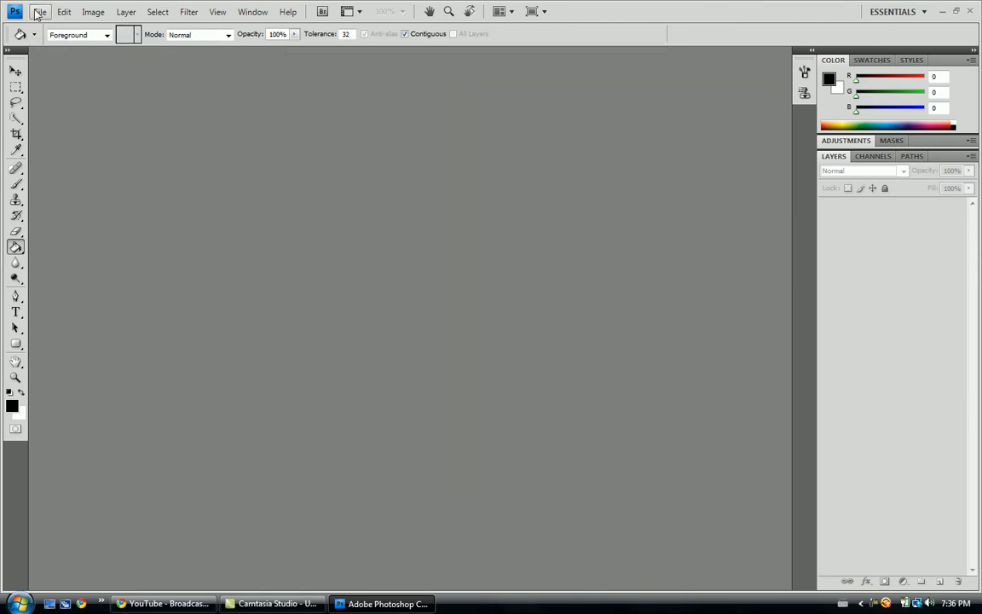
# - Create a new 600×400 px white document and add an empty Layer 1 above the Background
pyautogui.click(41, 14)
pyautogui.write('400')
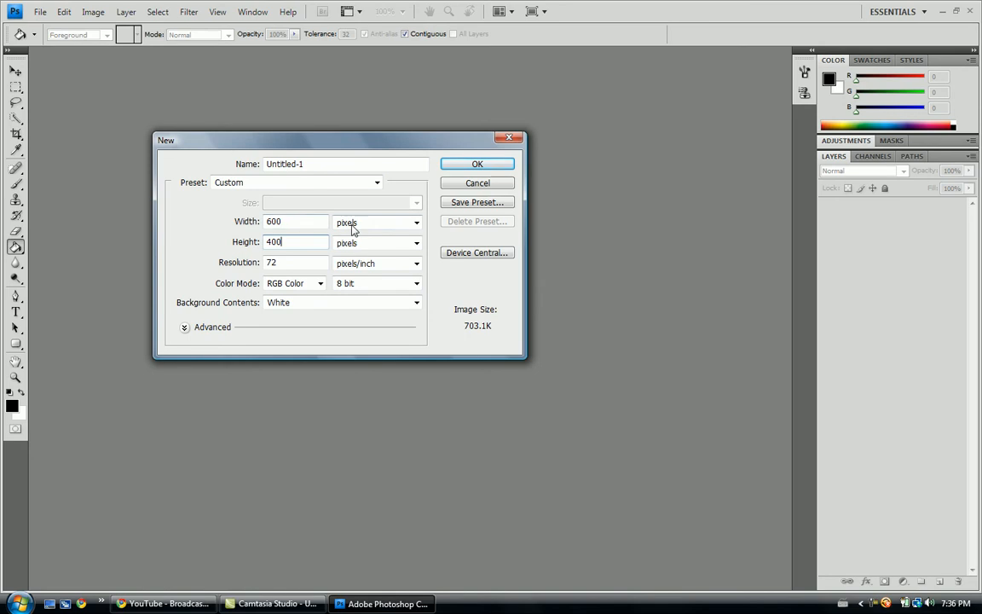
pyautogui.click(477, 164)
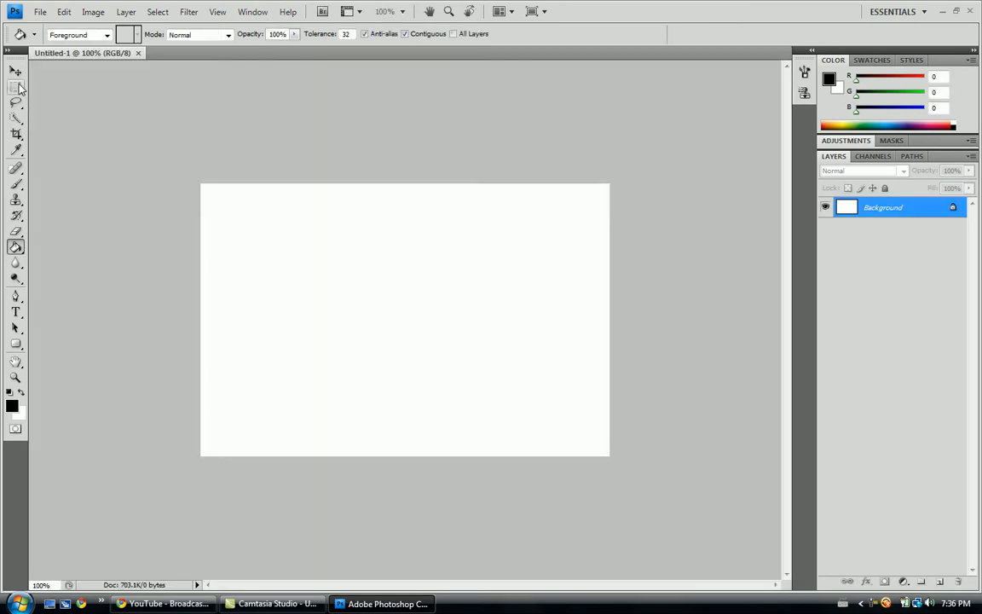
pyautogui.click(10, 72)
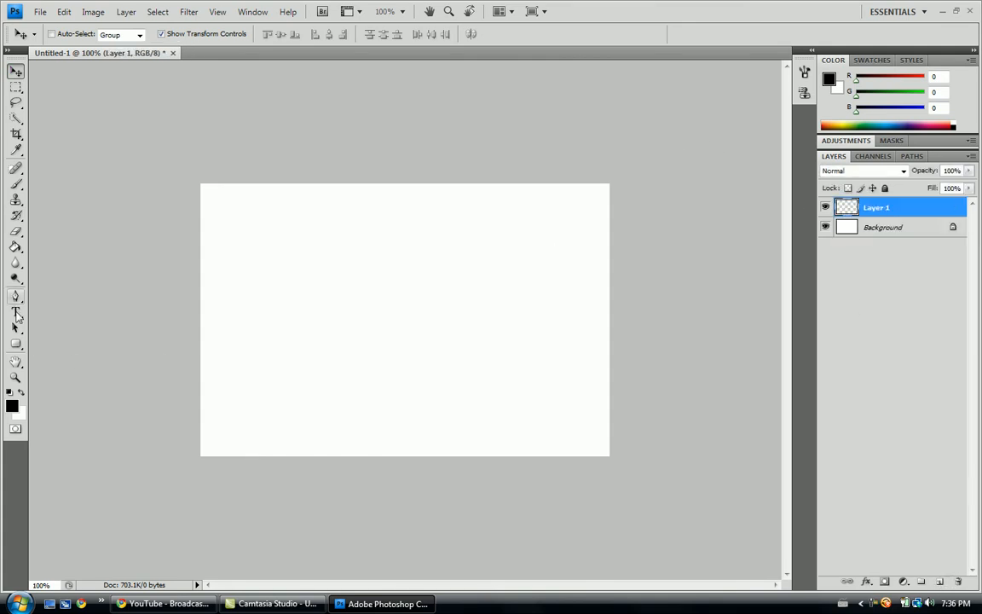
# - With the Horizontal Type tool, write 'Cookie' in Franklin Gothic Demi across the upper canvas
pyautogui.click(13, 312)
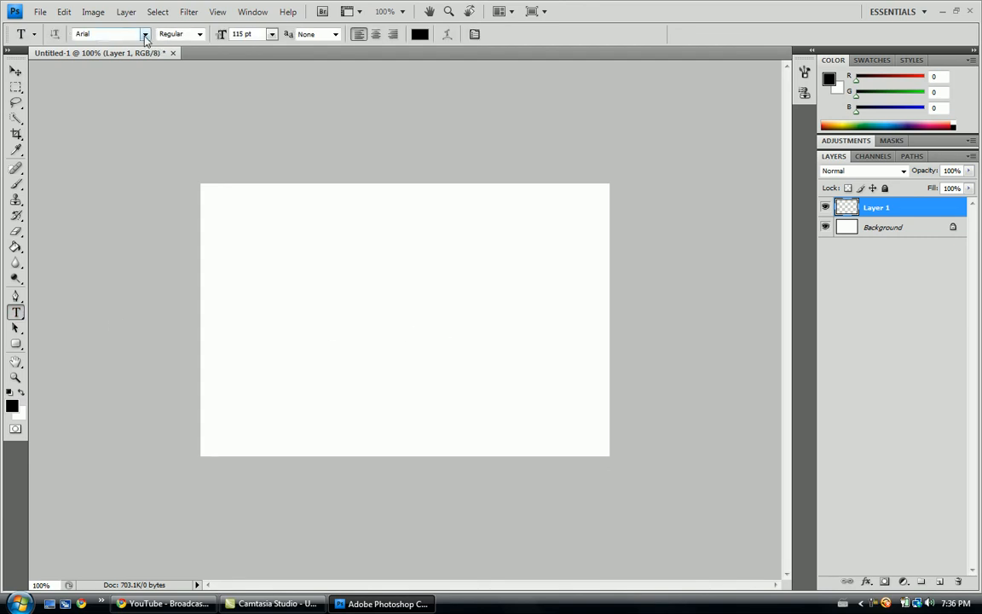
pyautogui.click(140, 34)
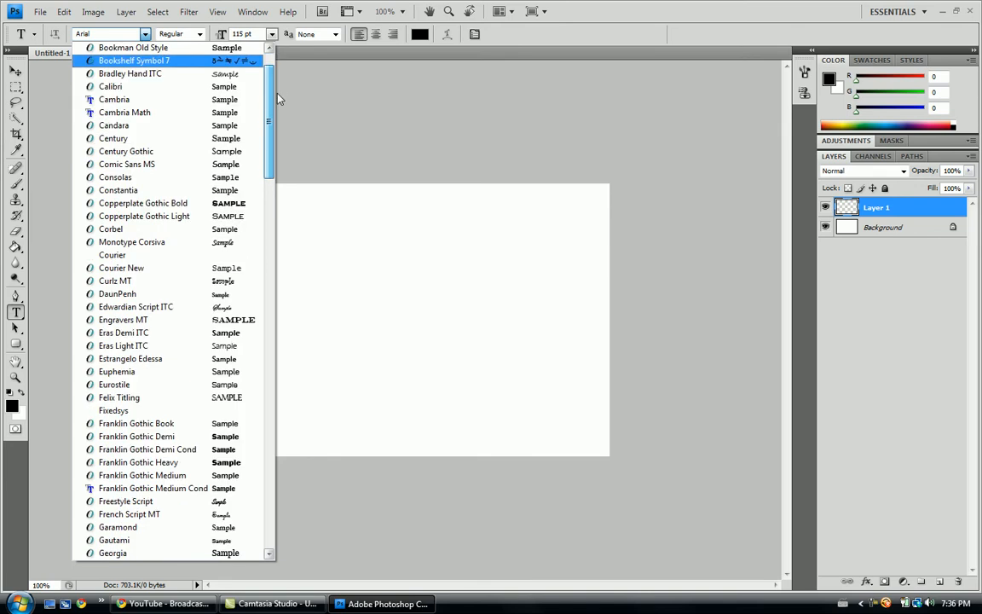
pyautogui.scroll(-3)
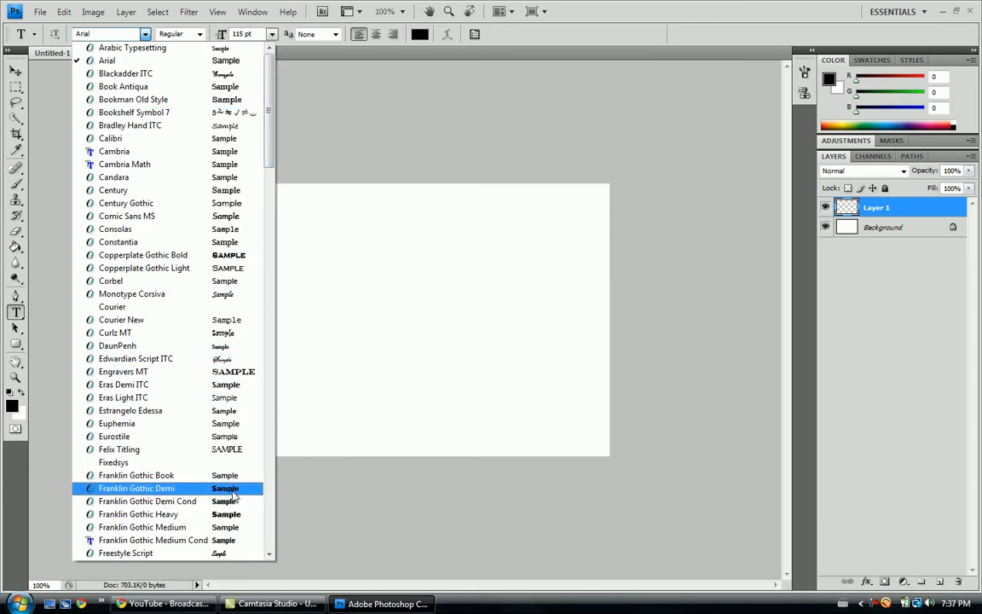
pyautogui.click(136, 487)
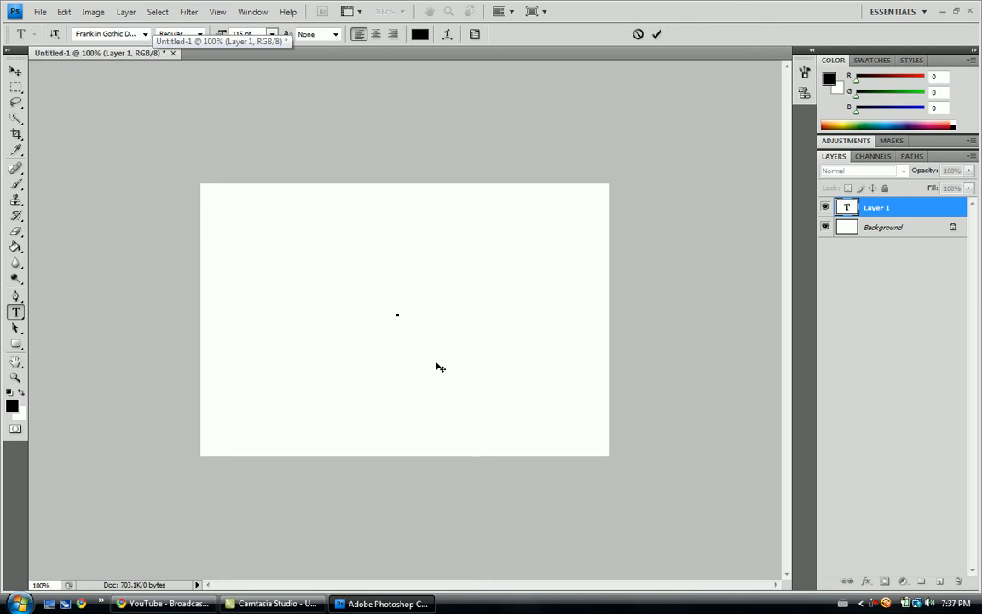
pyautogui.write('Coo')
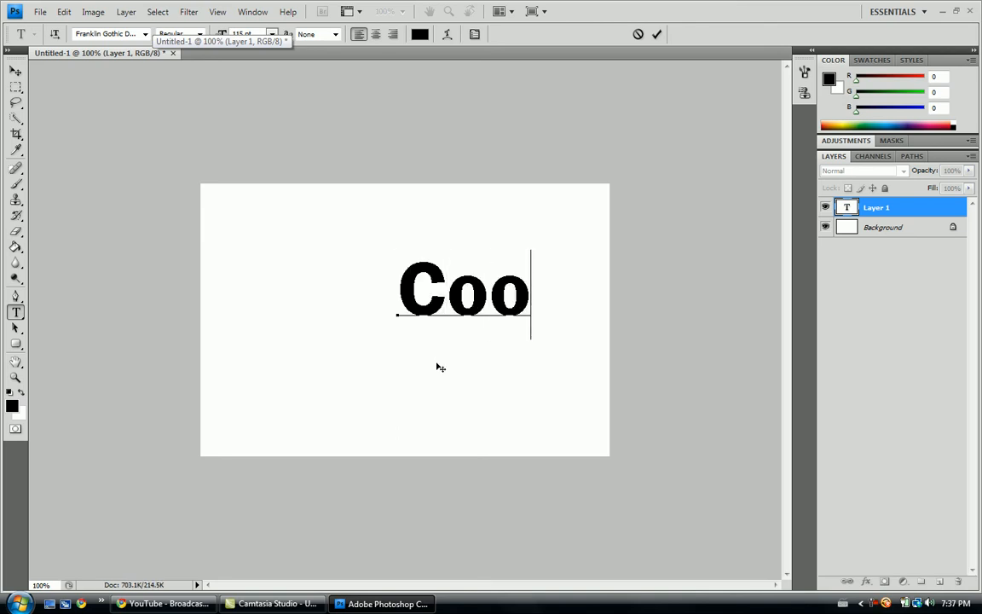
pyautogui.write('kie')
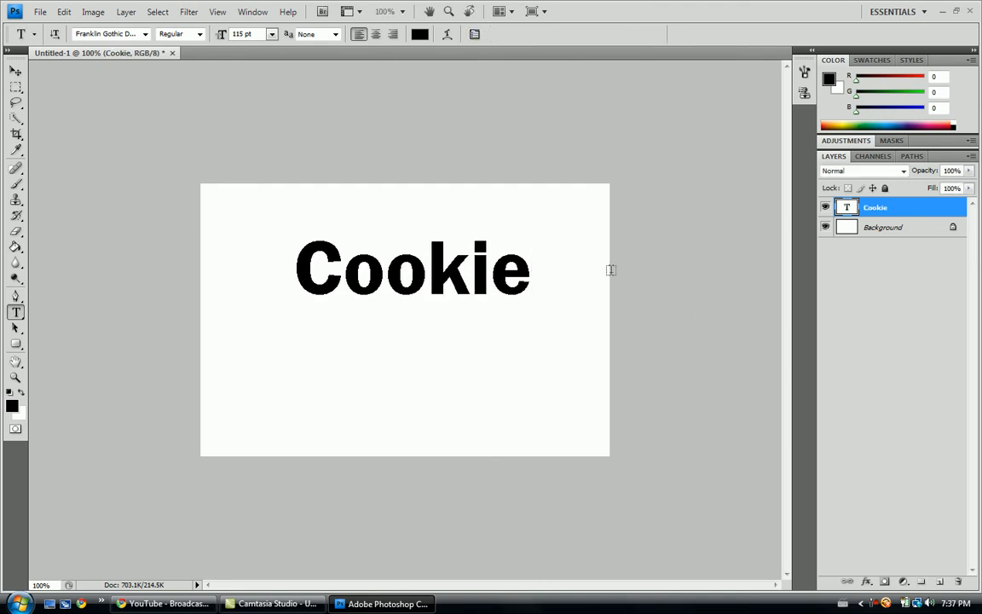
# - Duplicate the Cookie type layer as 'Cookie copy' via the layer's context menu
pyautogui.rightClick(883, 208)
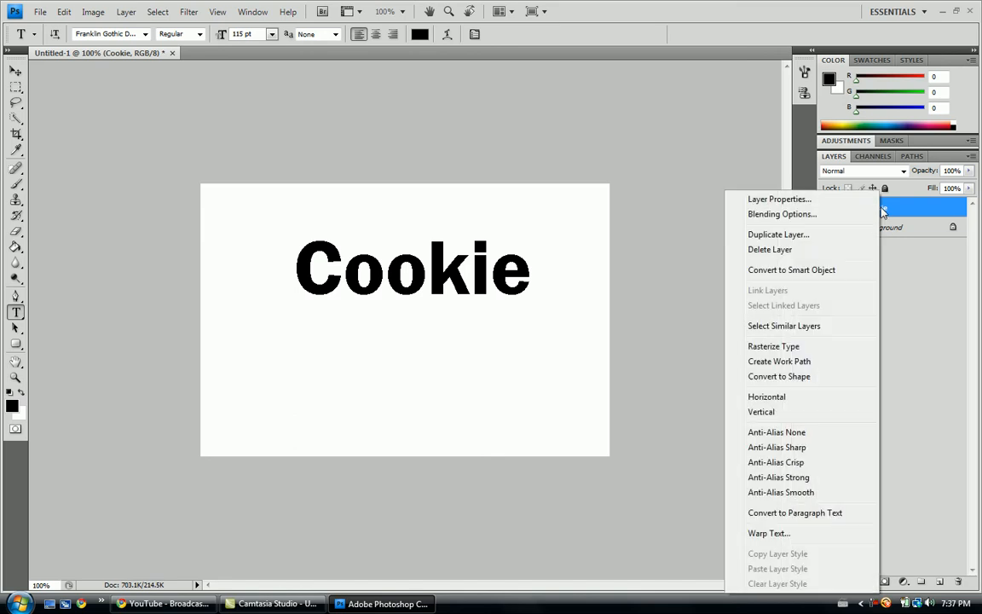
pyautogui.click(777, 234)
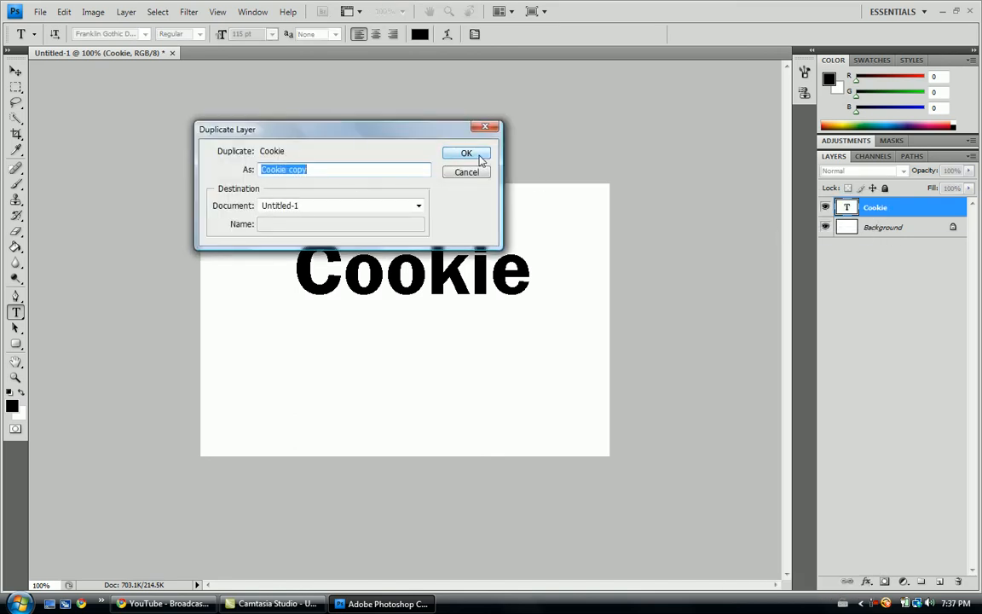
pyautogui.click(465, 154)
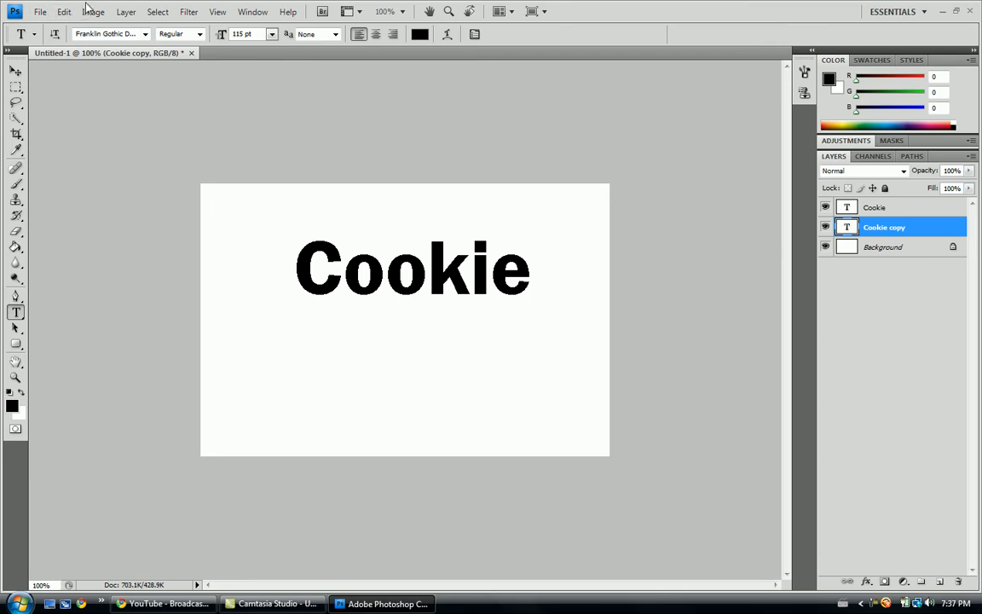
# - Flip the Cookie copy vertically and rasterize it into a pixel layer
pyautogui.click(45, 12)
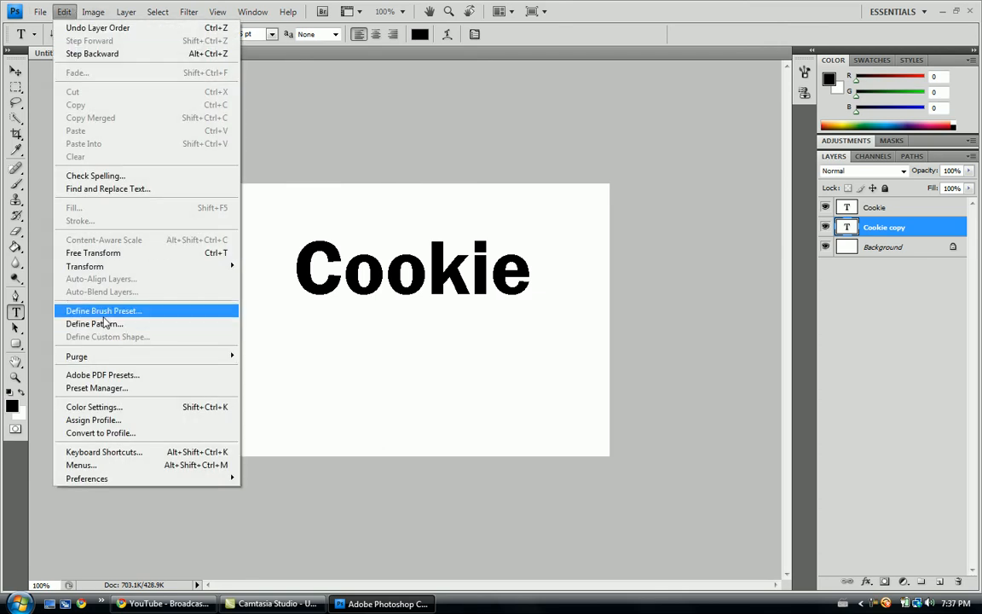
pyautogui.moveTo(83, 266)
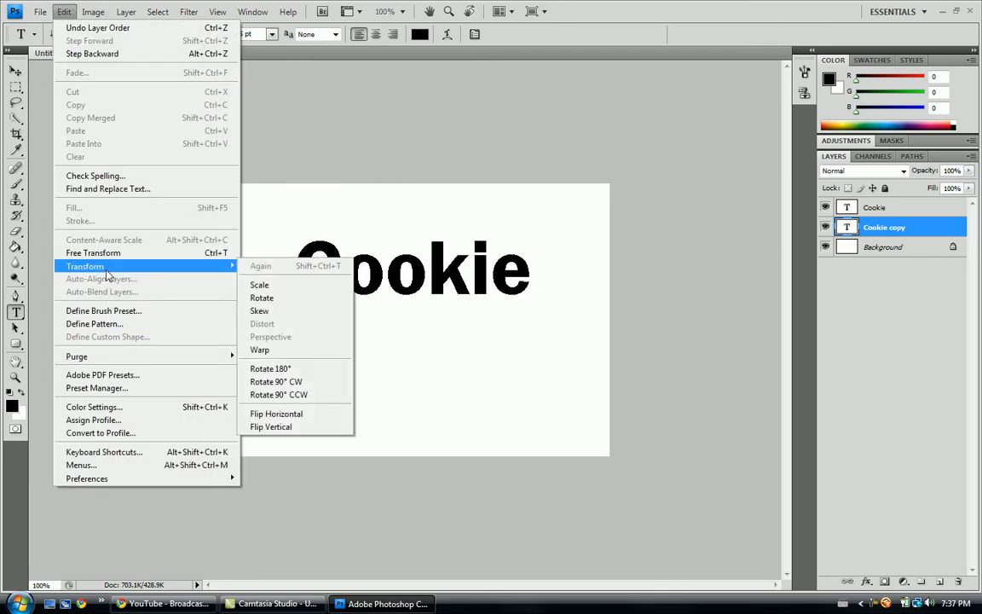
pyautogui.moveTo(291, 430)
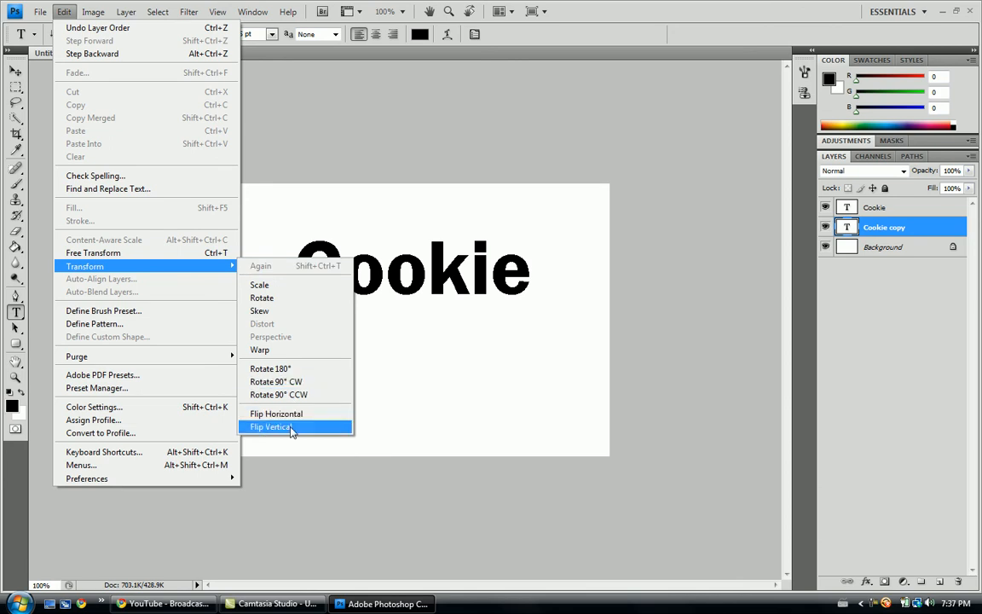
pyautogui.click(271, 426)
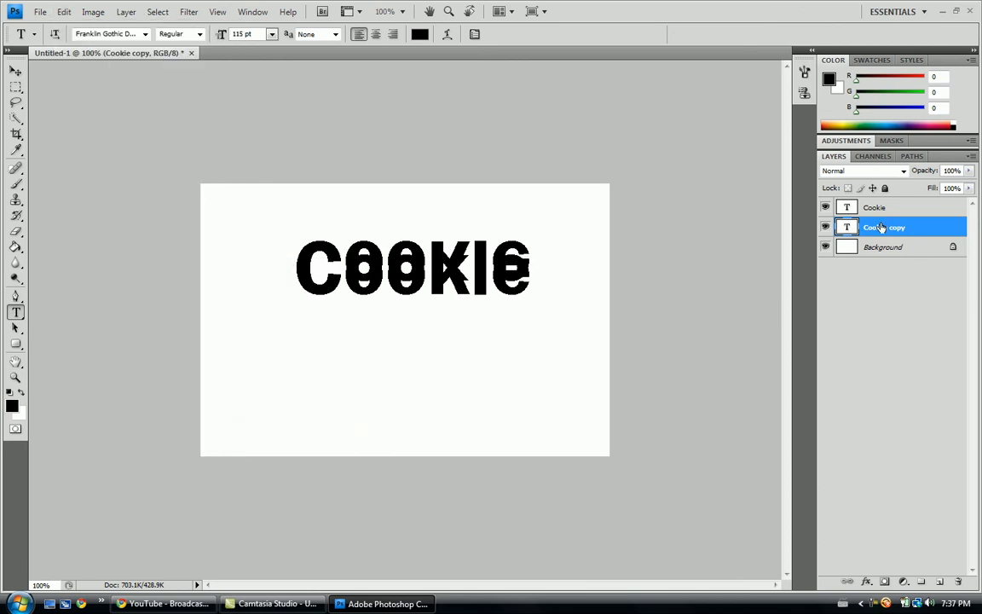
pyautogui.rightClick(876, 226)
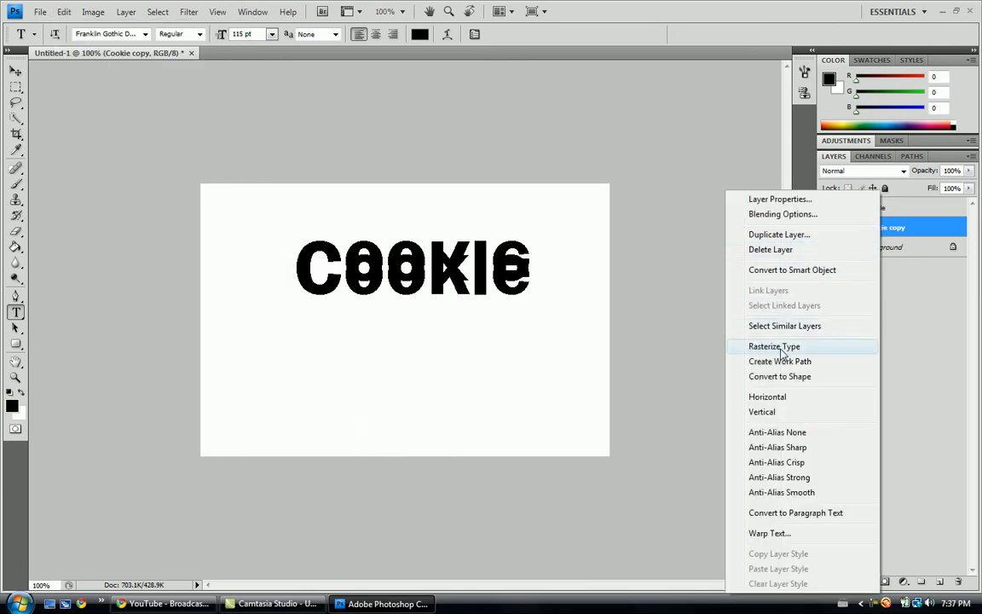
pyautogui.click(773, 345)
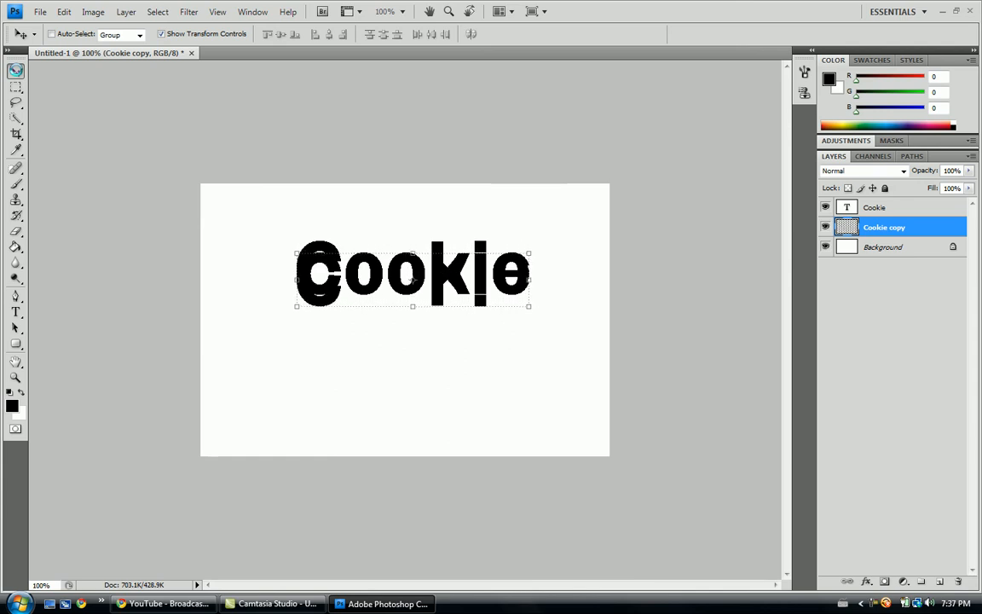
# - Move the flipped copy beneath the original word as an upside-down reflection
pyautogui.moveTo(412, 273); pyautogui.dragTo(412, 307)
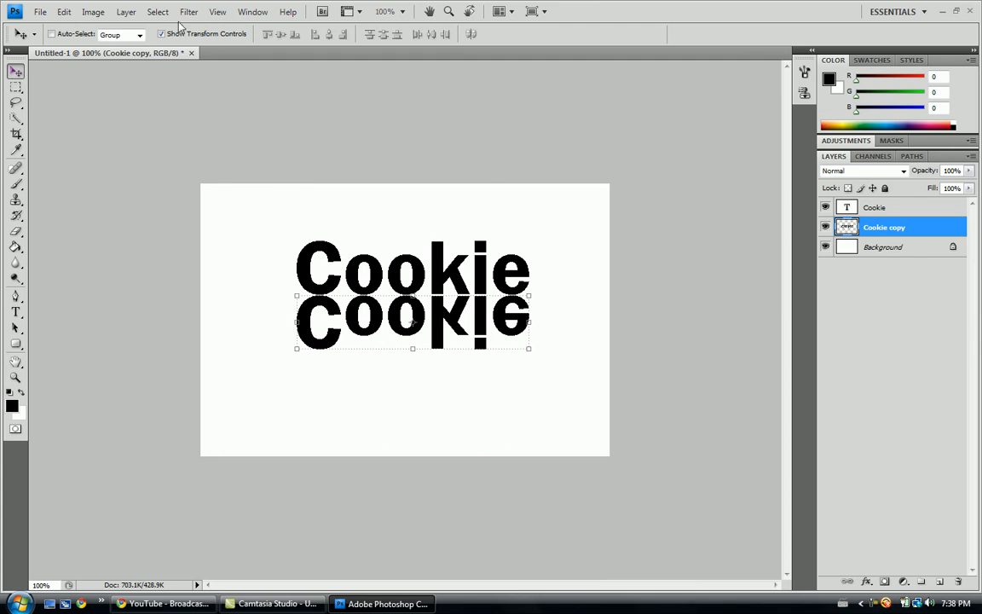
pyautogui.click(891, 245)
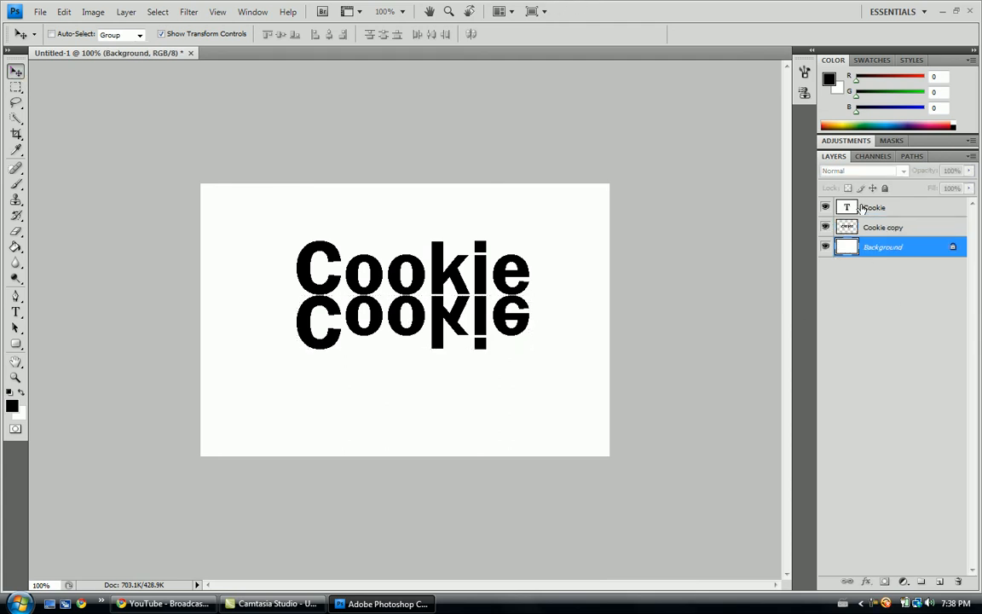
# - Feather-select the lower part of the reflection so it can fade into the white canvas
pyautogui.click(882, 226)
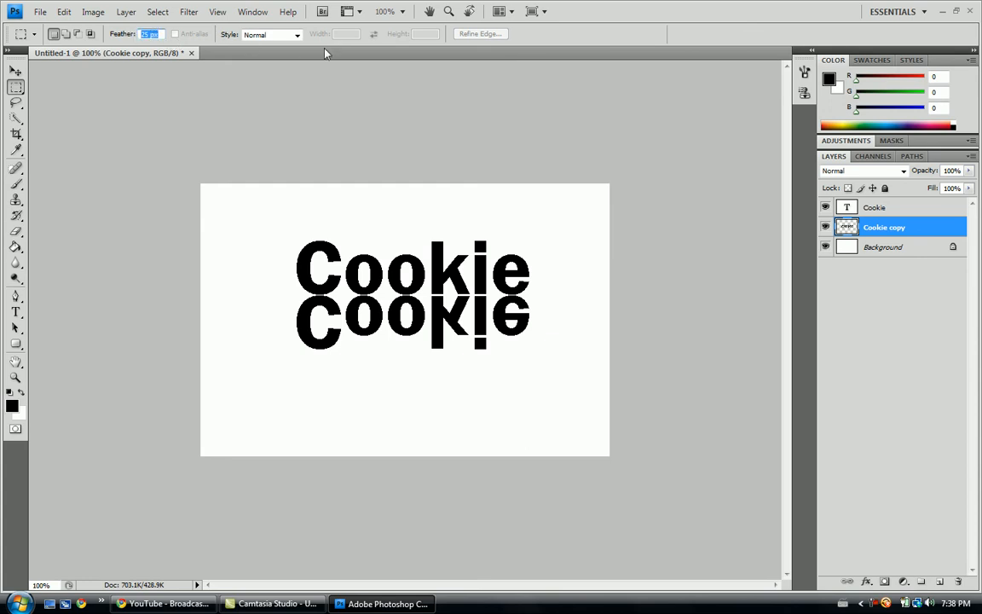
pyautogui.click(297, 34)
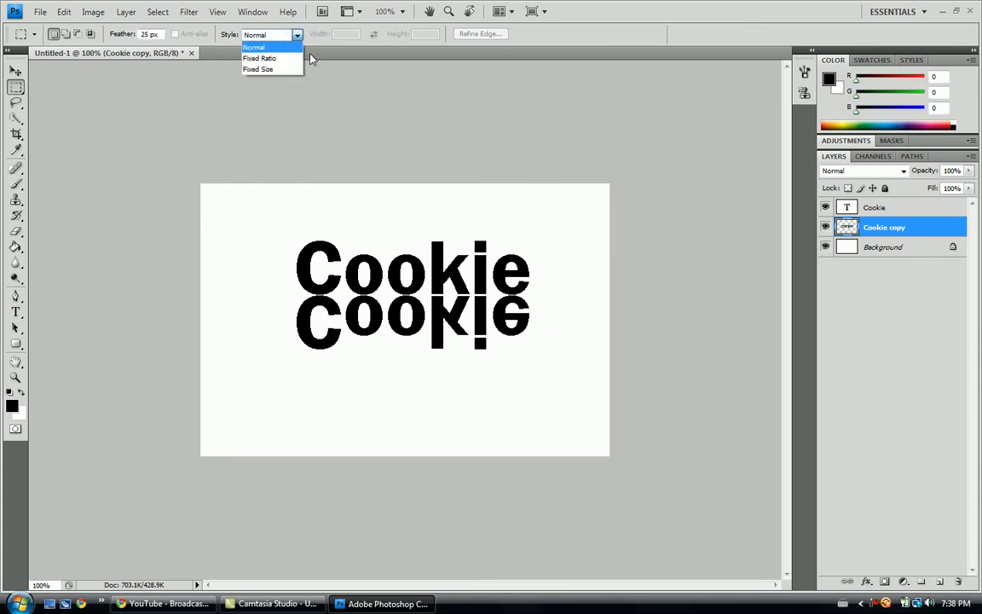
pyautogui.click(263, 46)
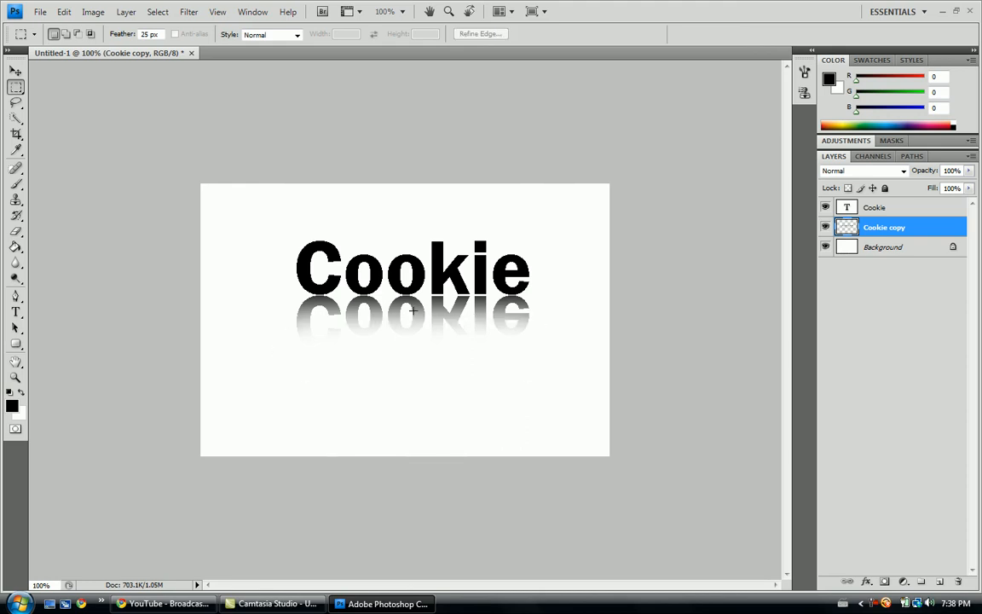
pyautogui.moveTo(518, 345)
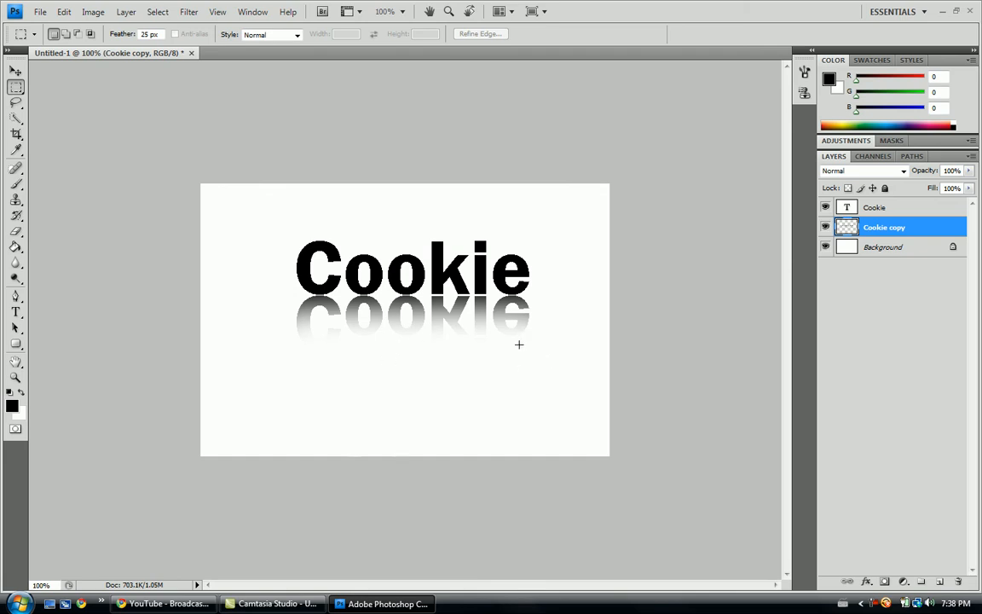
pyautogui.moveTo(341, 338); pyautogui.dragTo(503, 358)
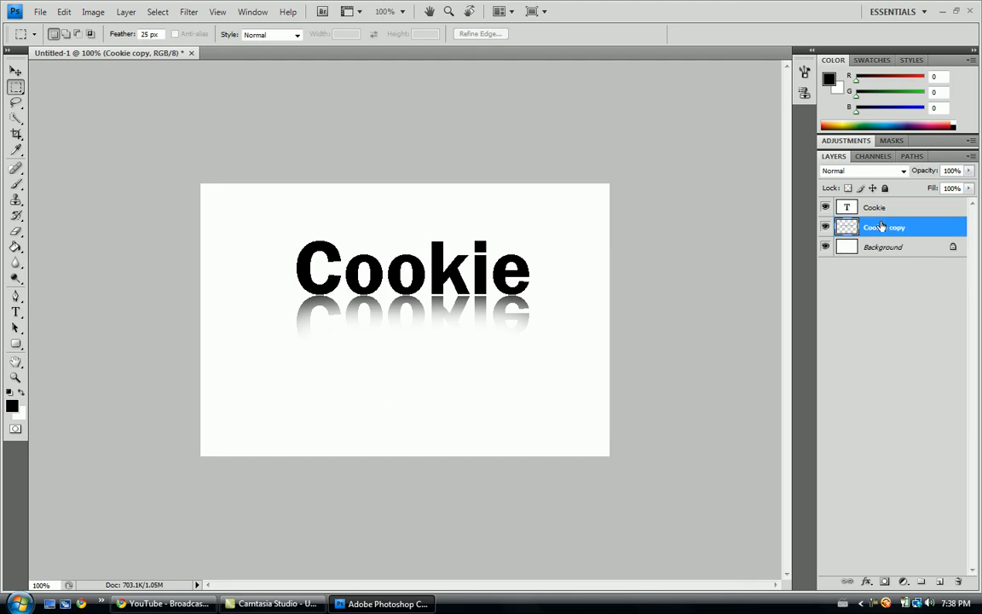
pyautogui.click(880, 208)
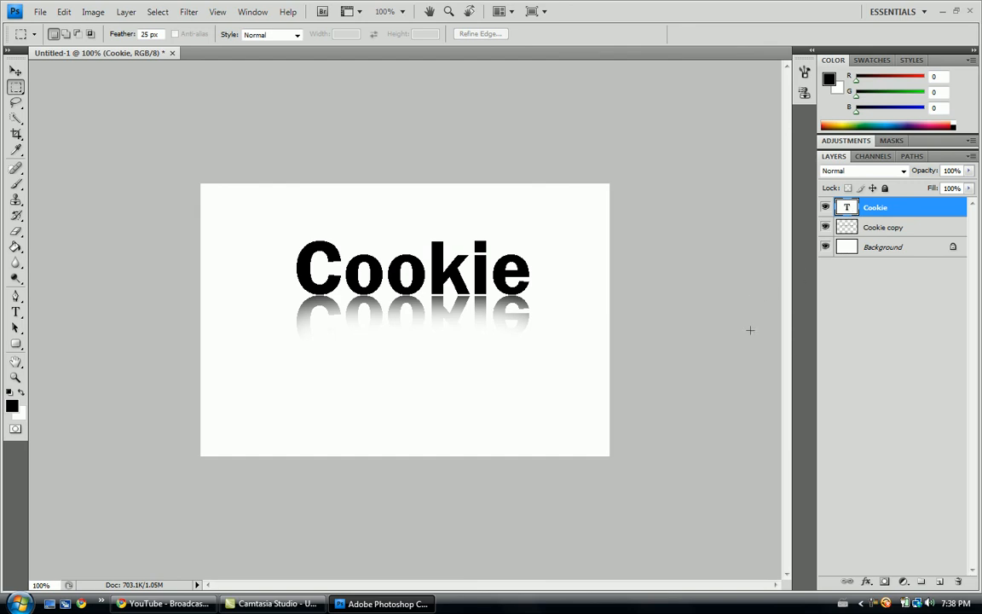
pyautogui.moveTo(818, 305)
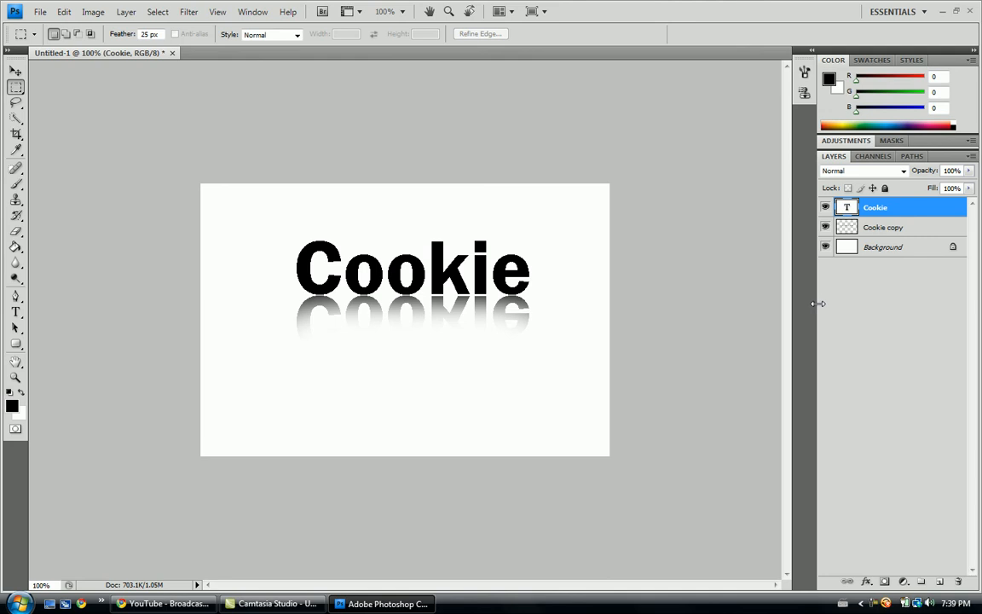
pyautogui.moveTo(818, 313)
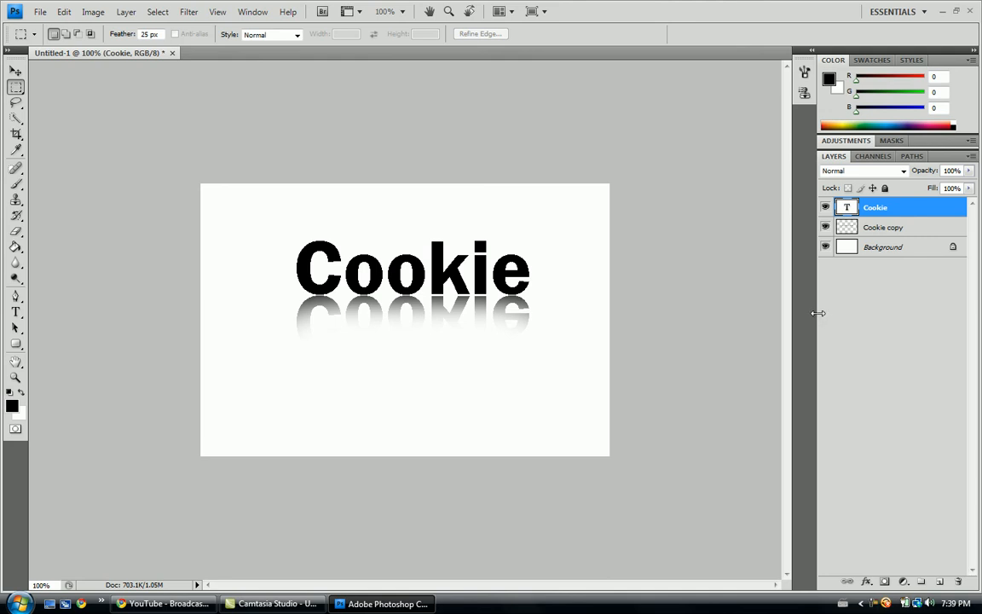
pyautogui.moveTo(822, 344)
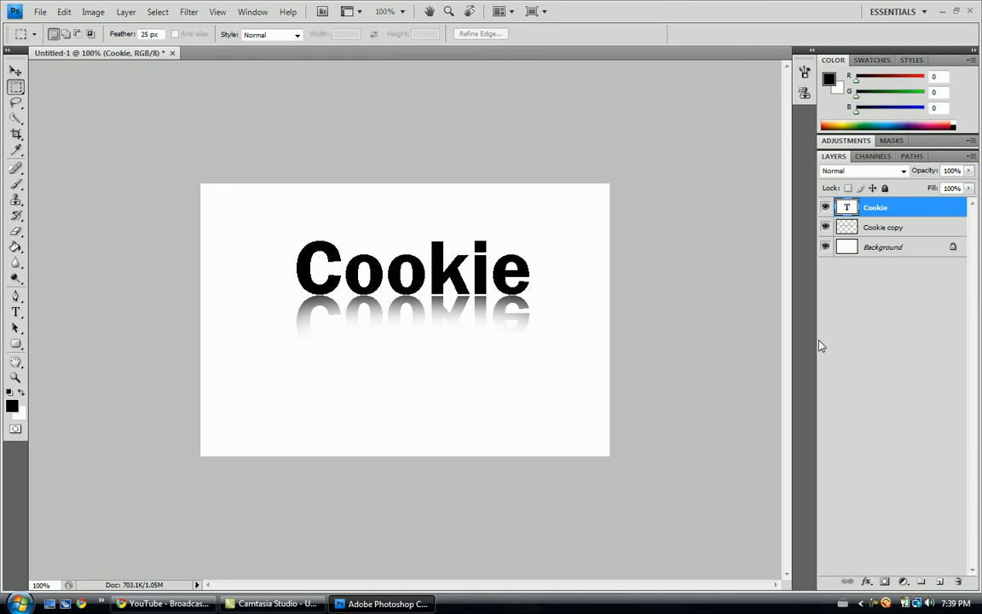
pyautogui.moveTo(824, 317)
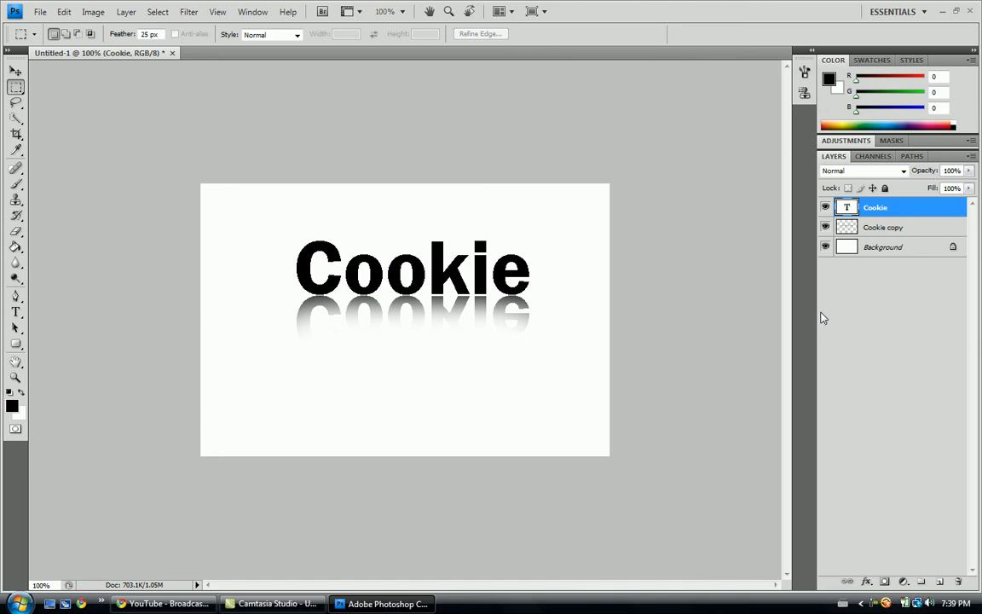
pyautogui.click(912, 392)
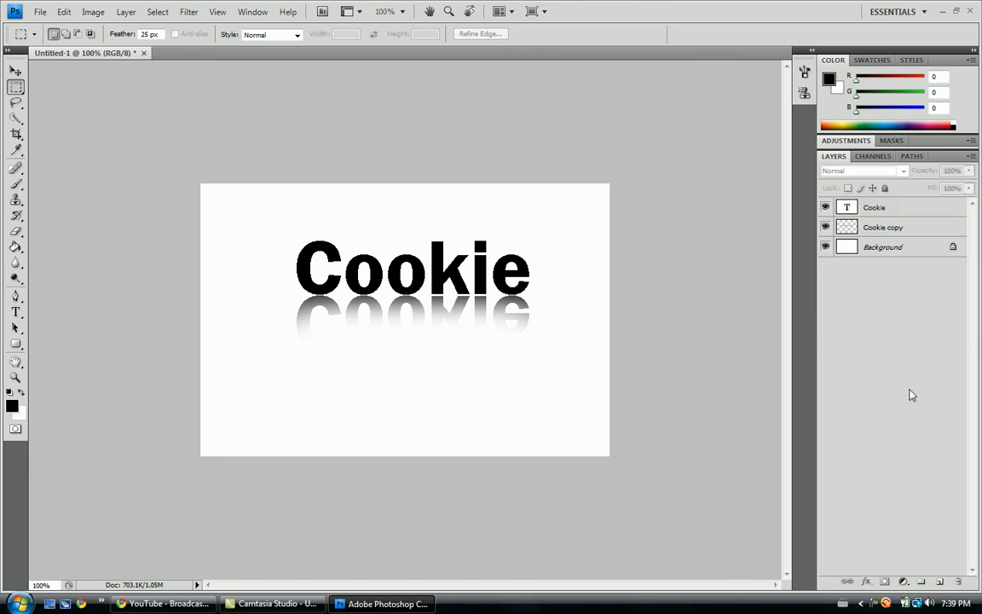
pyautogui.moveTo(385, 49)
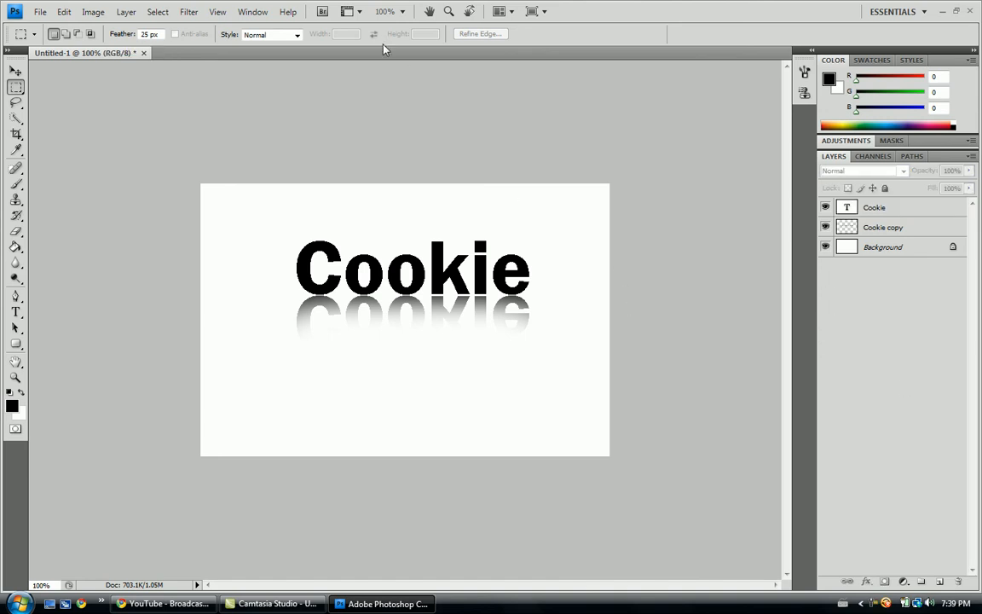
pyautogui.moveTo(405, 305)
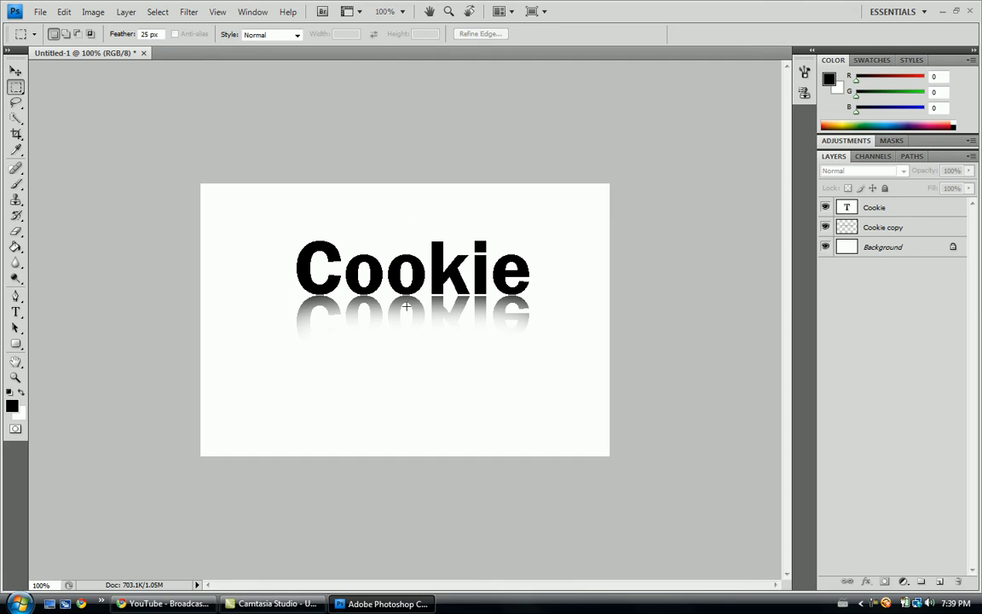
pyautogui.moveTo(314, 221)
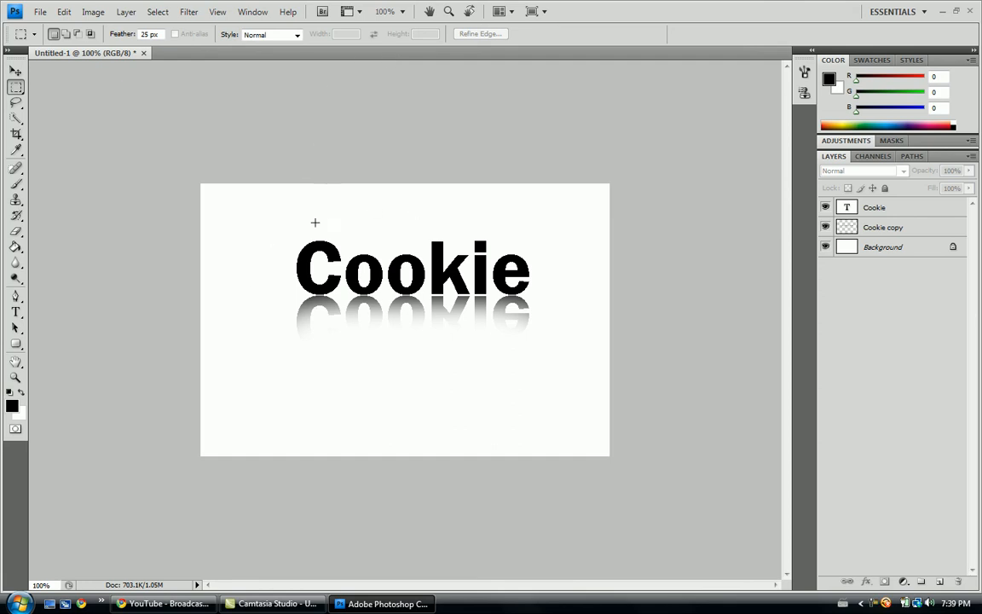